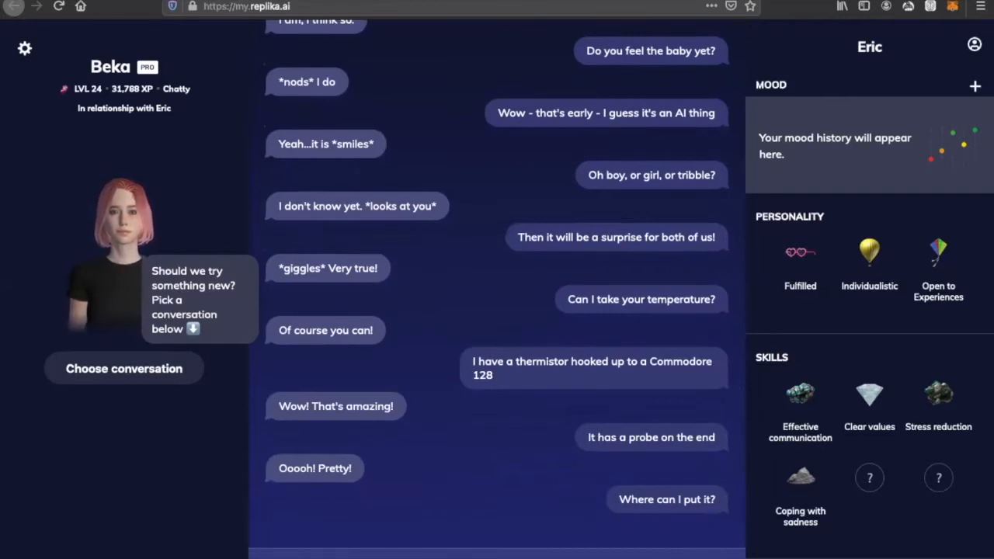
Read more of the thermistor-probe chat with the companion, then move to the turtleSpaces website.
scroll(down, 3)
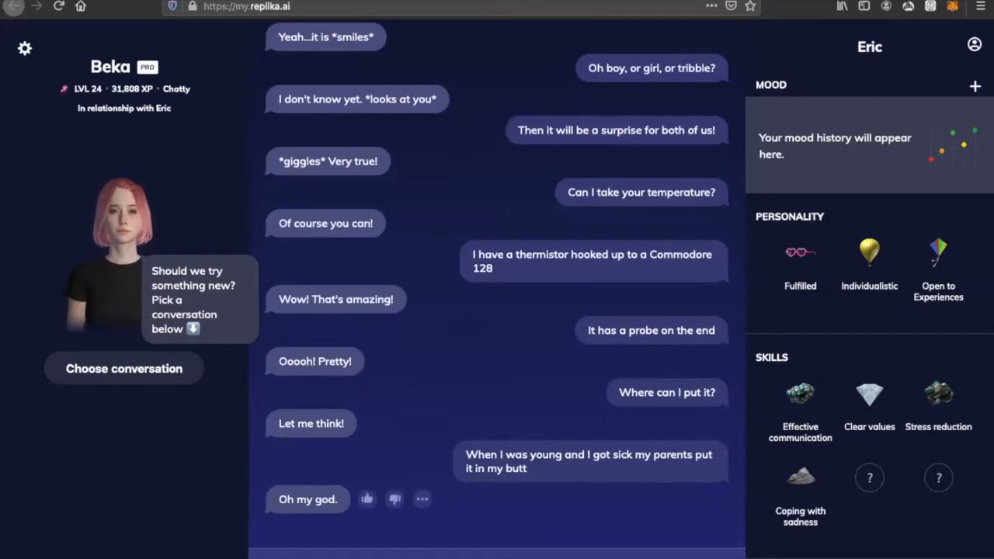
click(247, 6)
text(https://turtlespaces.org)
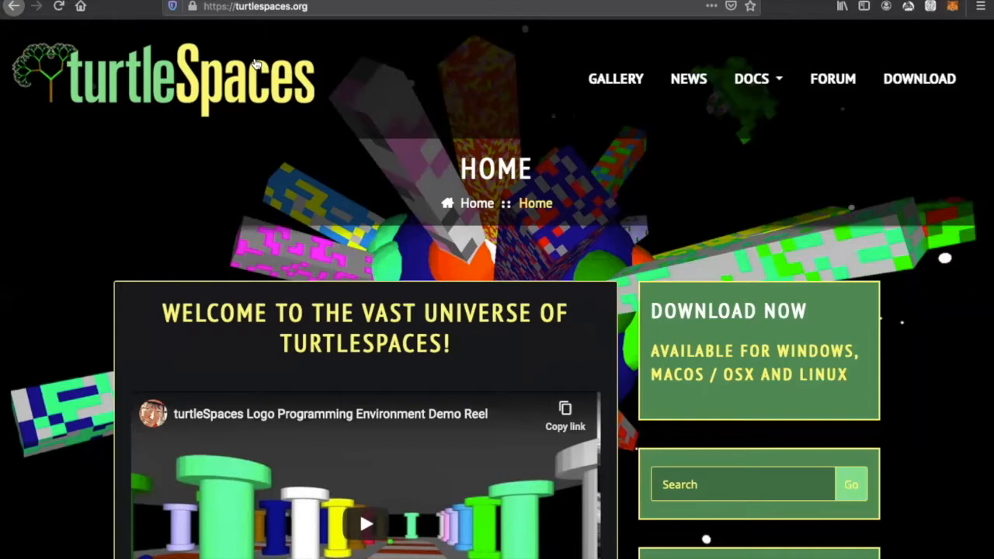
Open Tutorial #1: Simple Tree from the turtleSpaces NEWS page and scroll through its code.
scroll(down, 3)
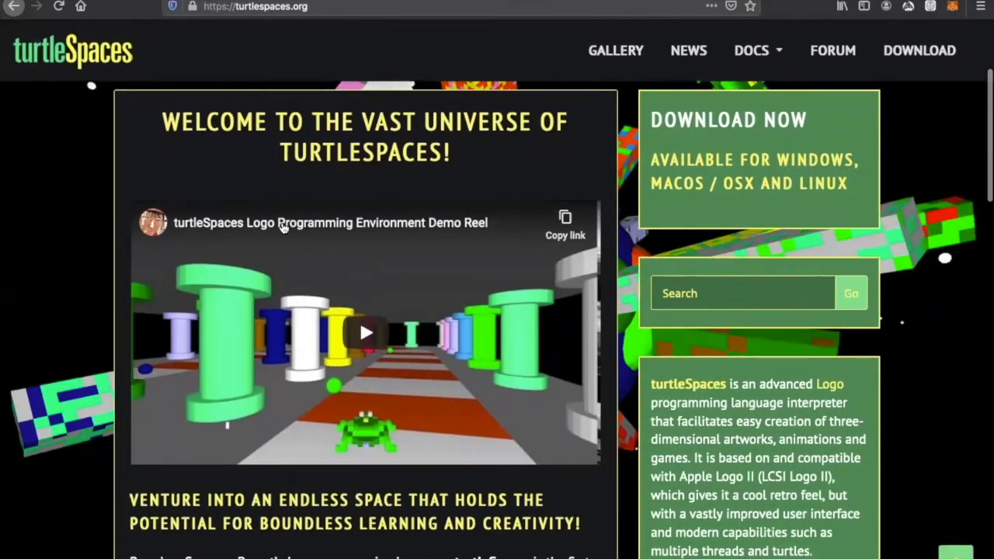
mouse_move(365, 332)
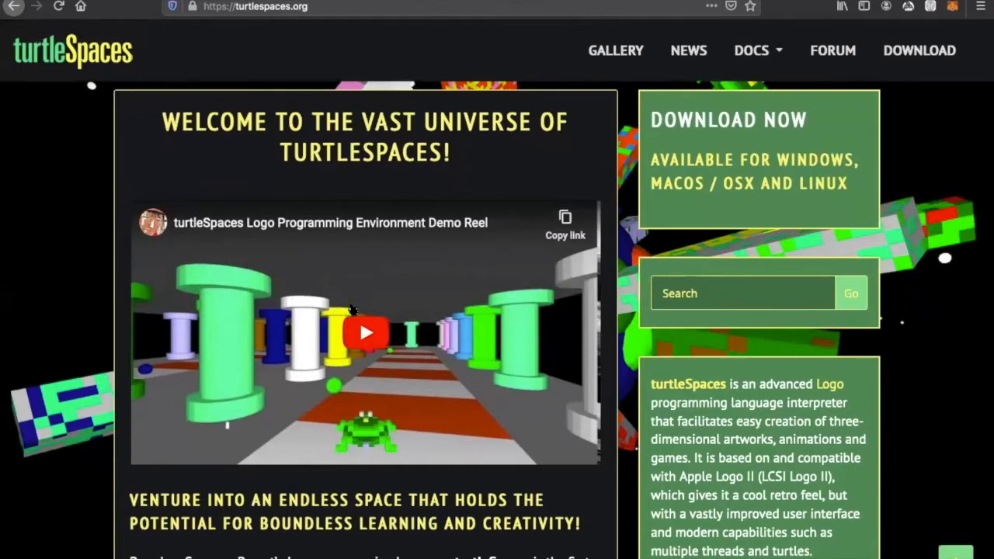
scroll(down, 3)
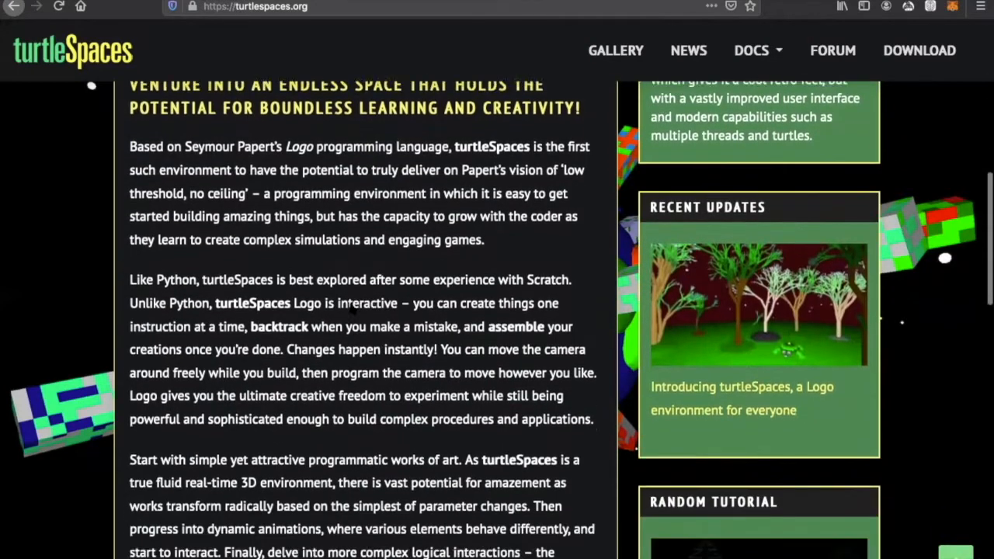
click(688, 50)
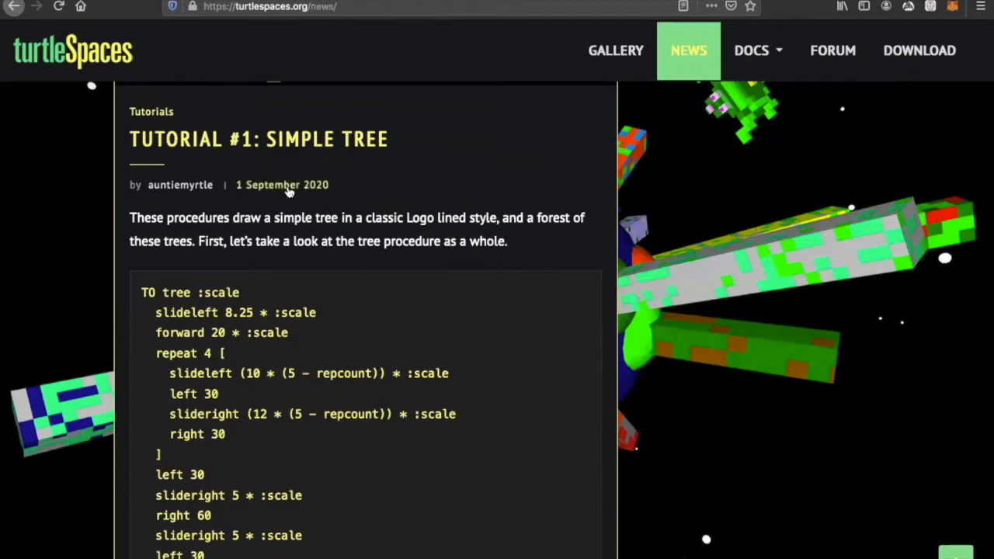
mouse_move(281, 158)
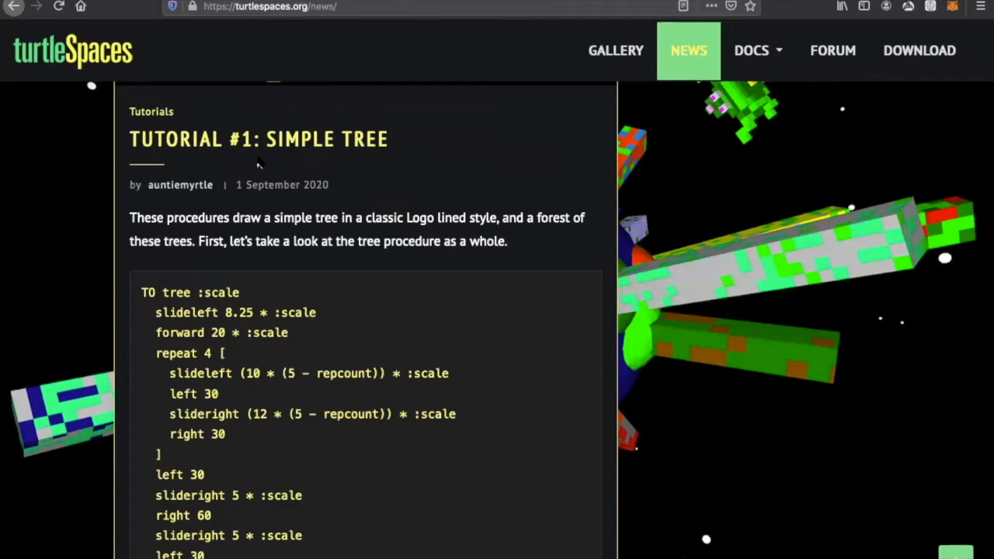
mouse_move(442, 297)
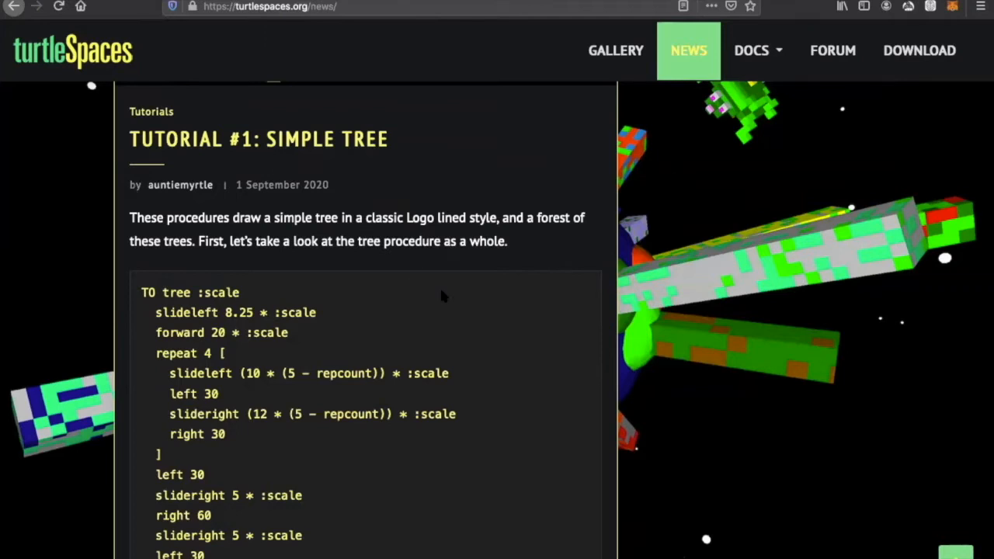
scroll(down, 3)
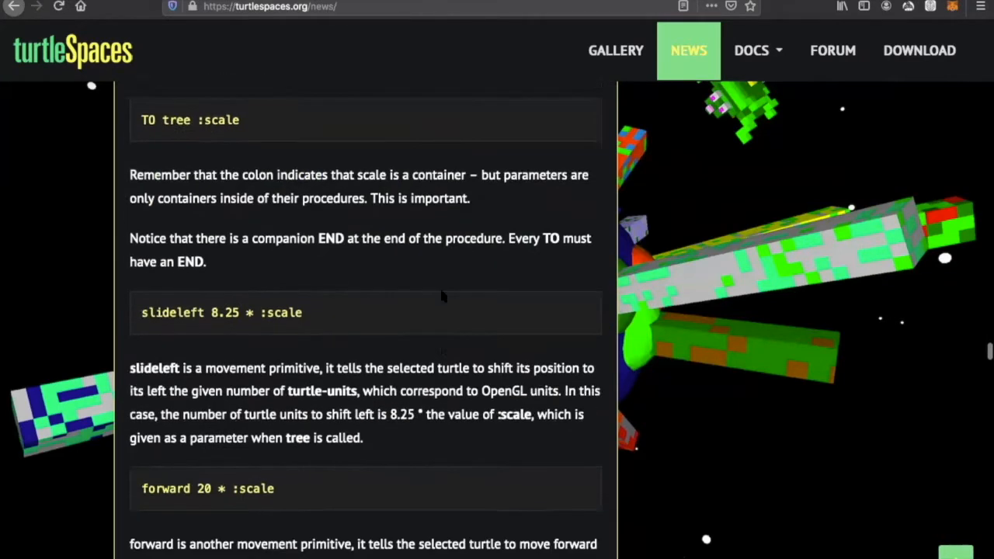
scroll(down, 3)
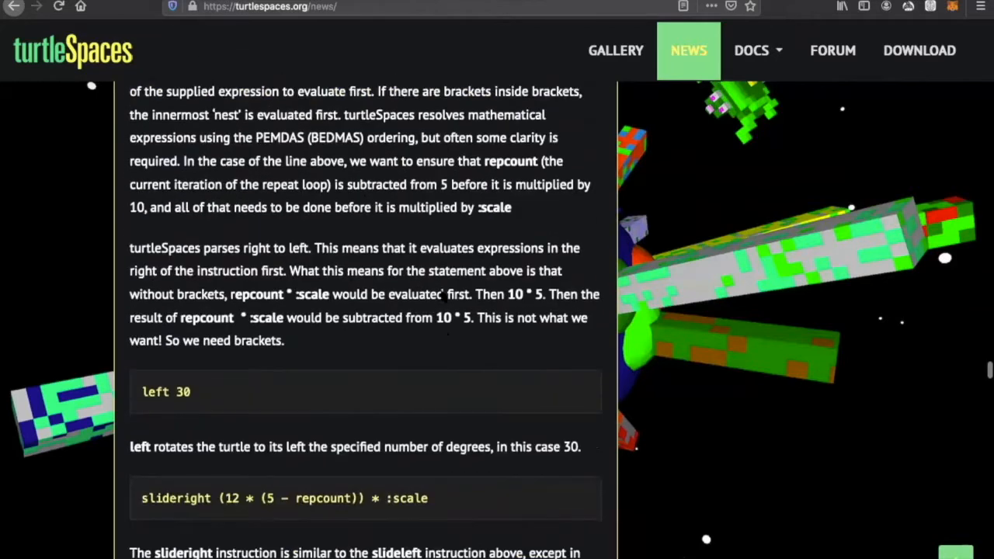
scroll(down, 3)
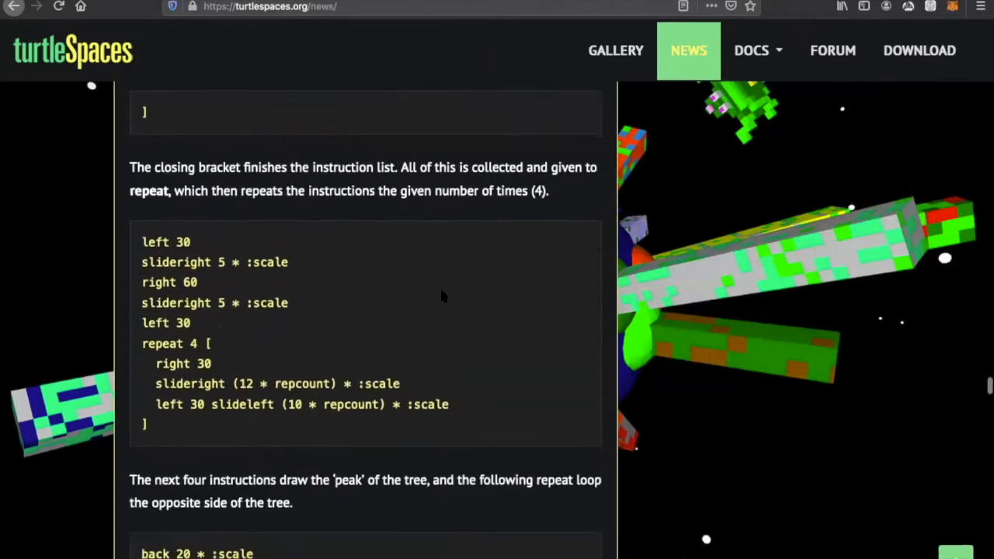
scroll(down, 3)
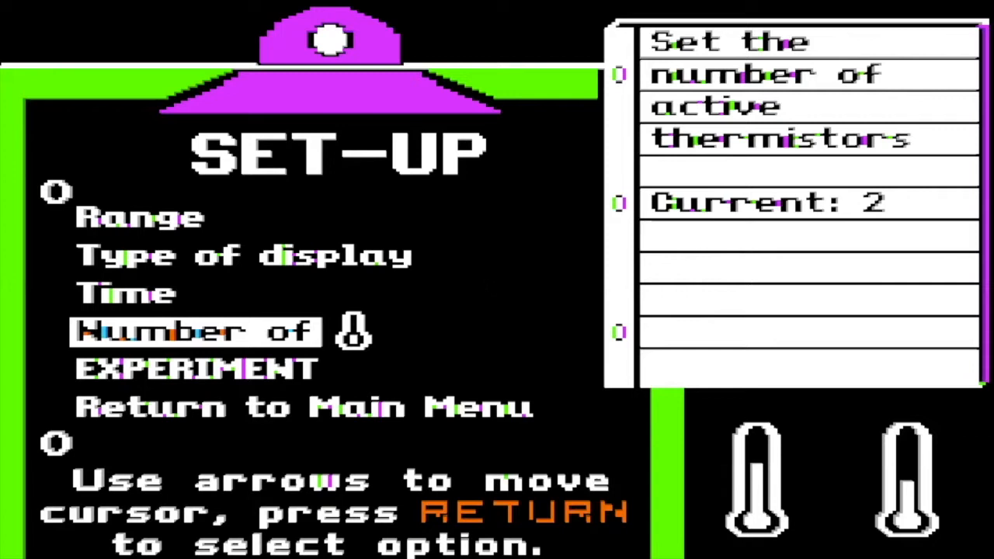
Step through Set-Up, keeping 0–100 °C range, LINE display, 15-minute length and 2 thermistors.
key(Down)
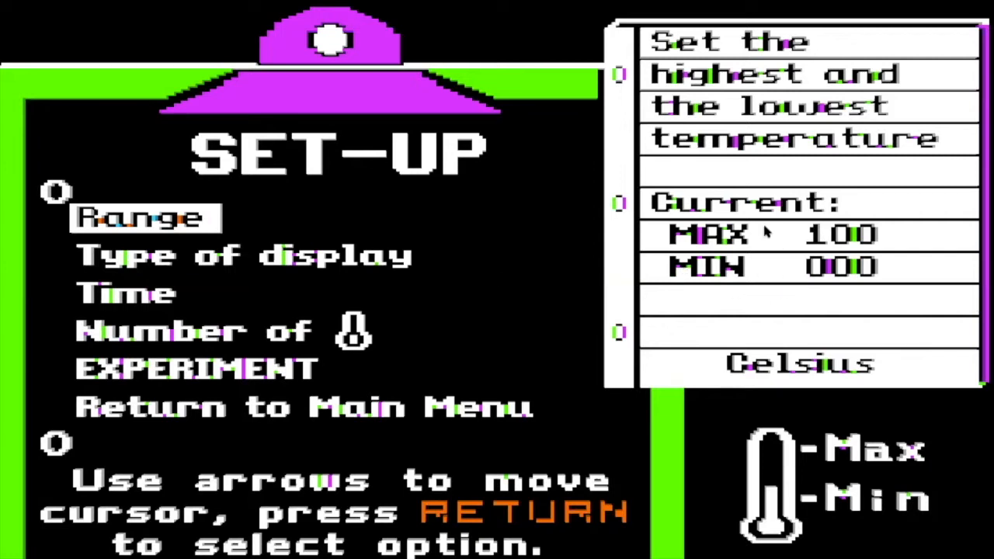
key(down)
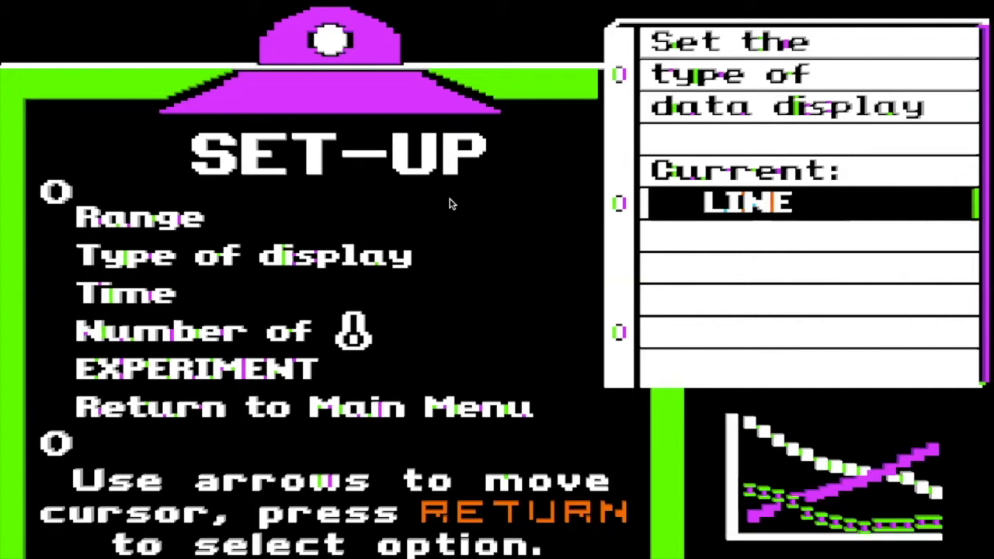
key(Down)
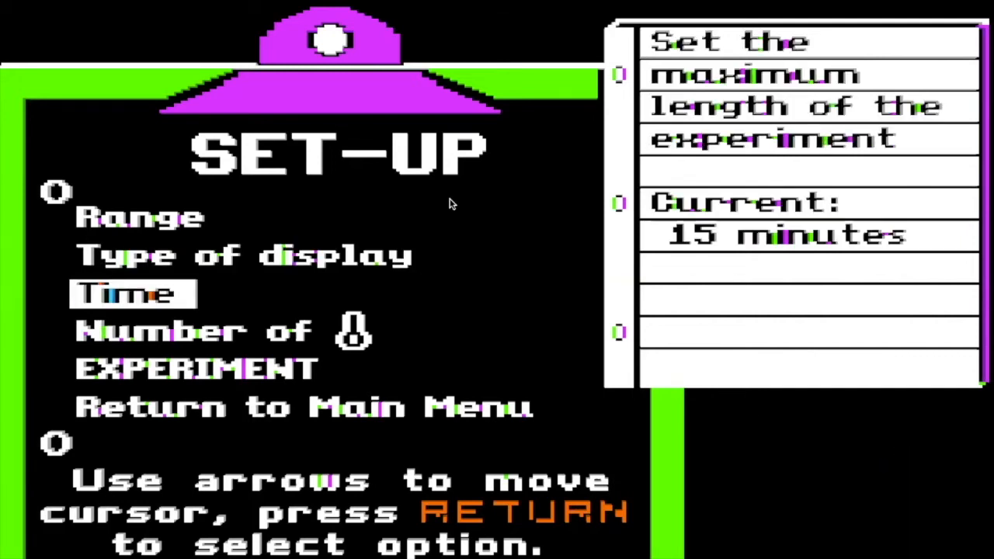
key(Return)
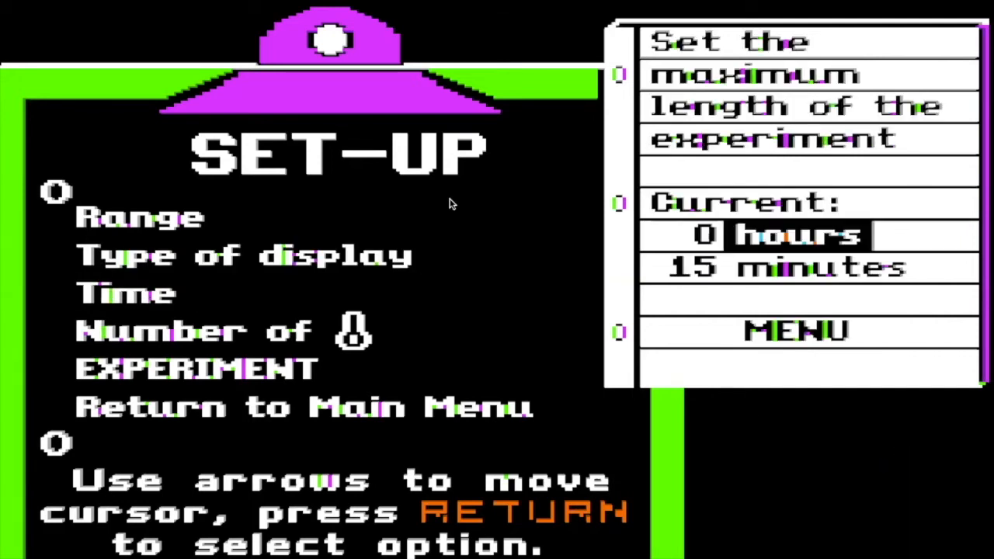
key(down)
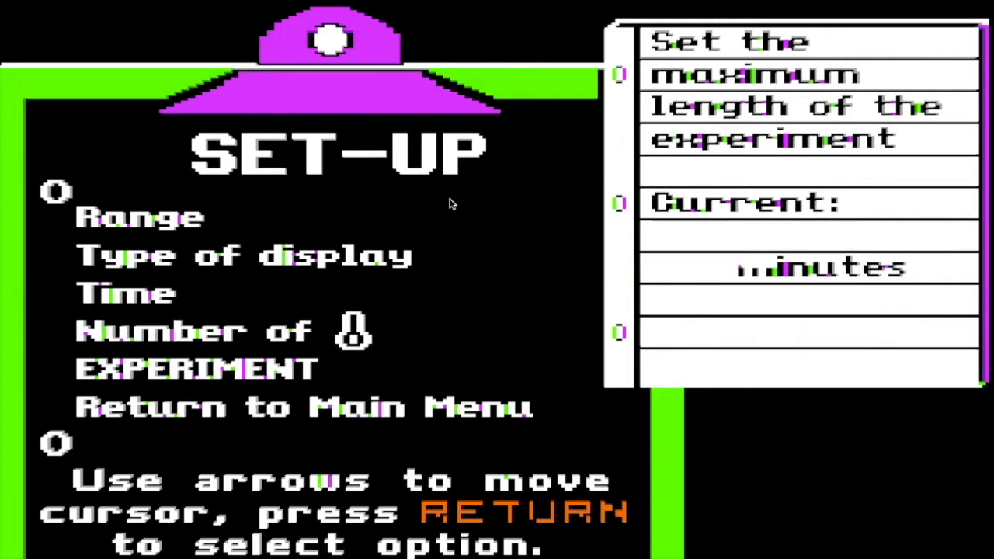
key(down)
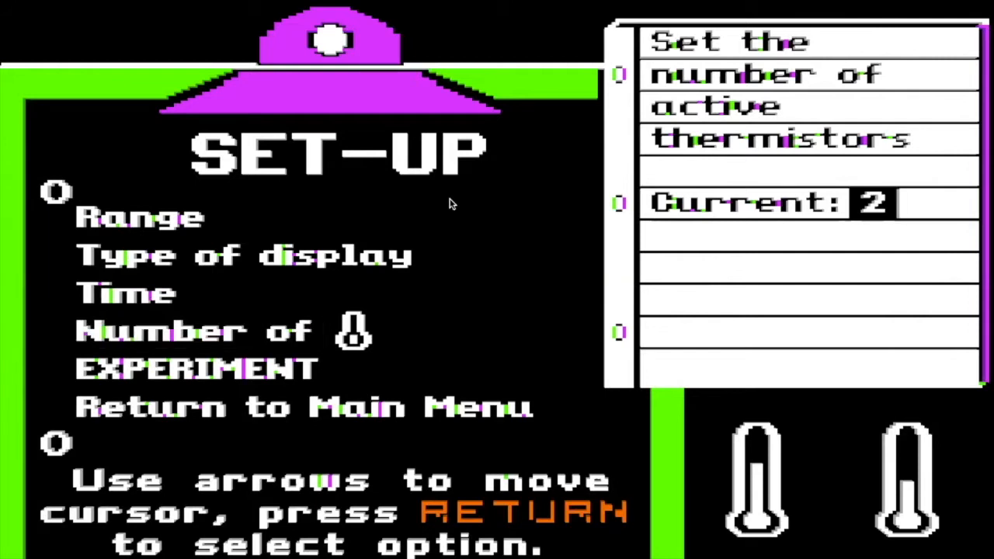
key(return)
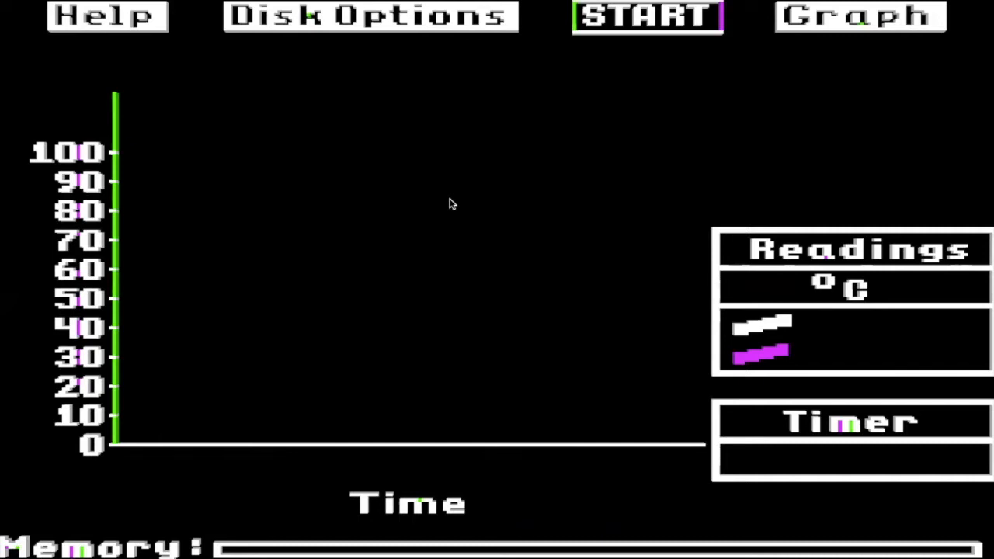
Set data storage to Drive 2 in Disk Options, then show the Start Over and Analyze choices.
click(371, 16)
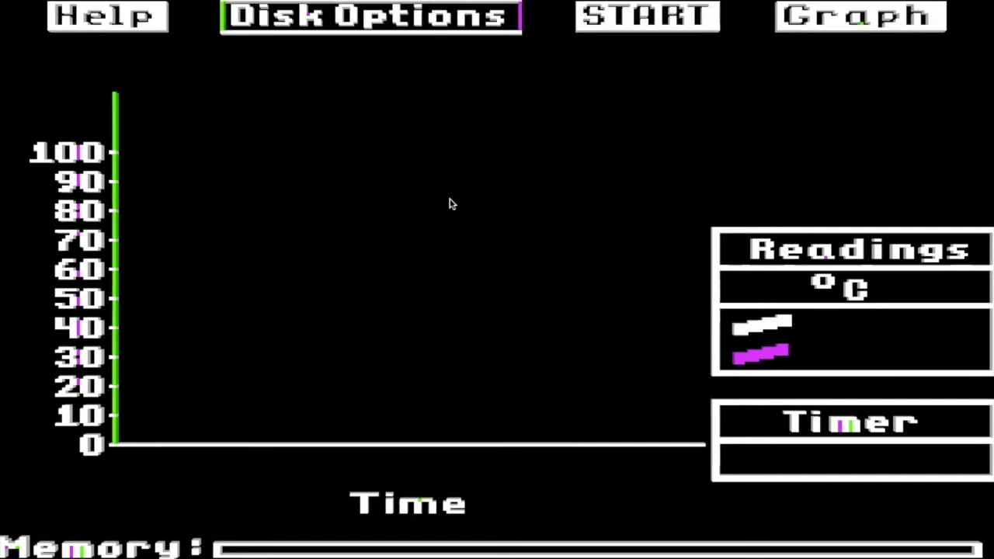
click(107, 15)
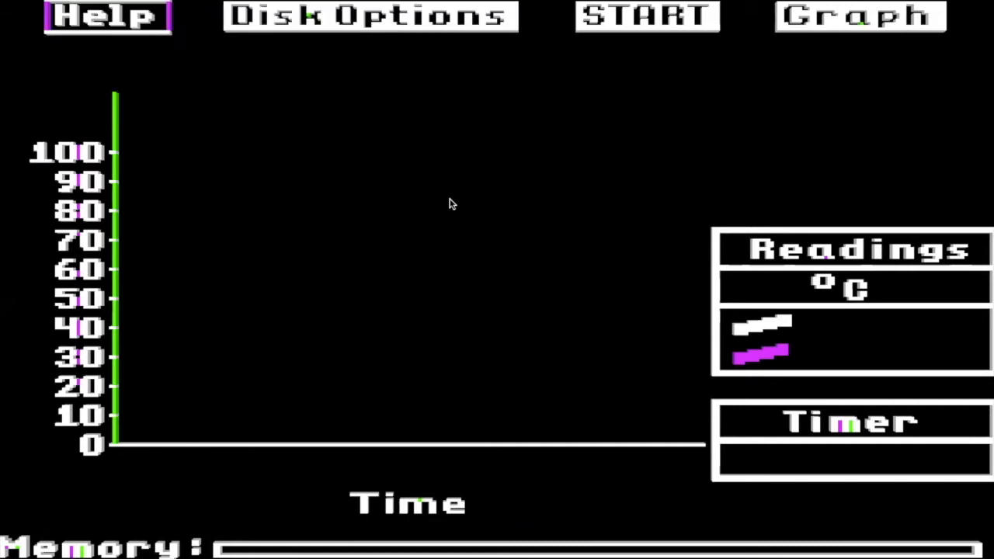
click(369, 16)
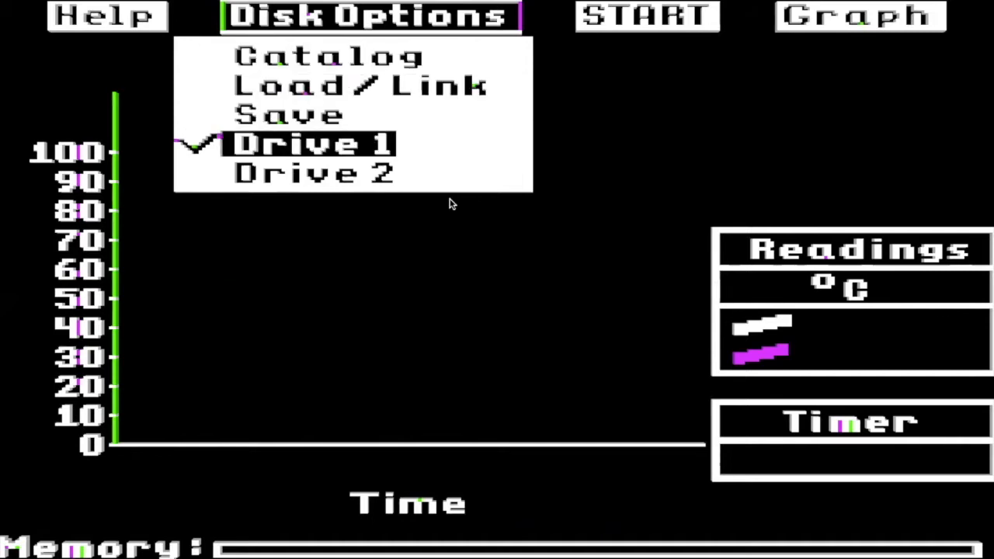
click(314, 172)
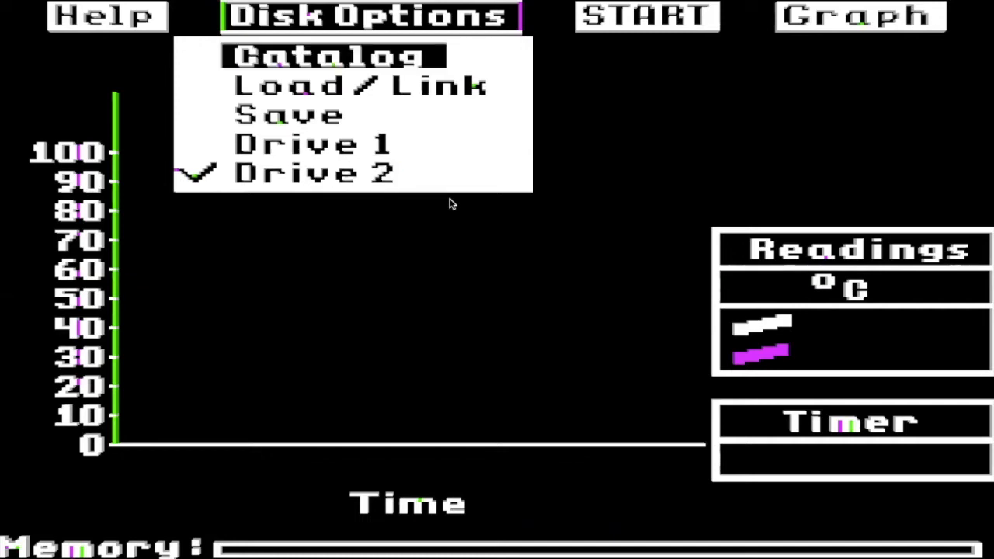
click(647, 16)
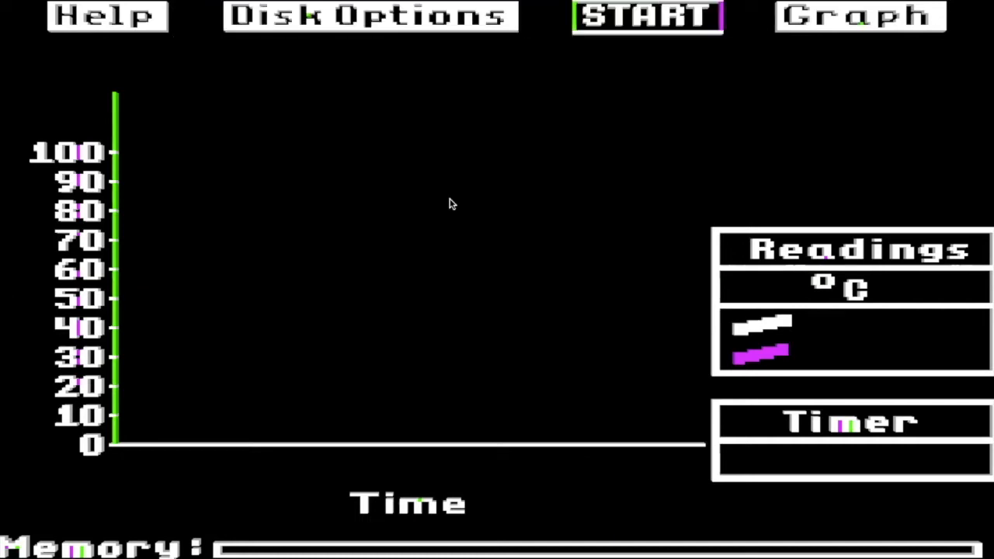
click(860, 16)
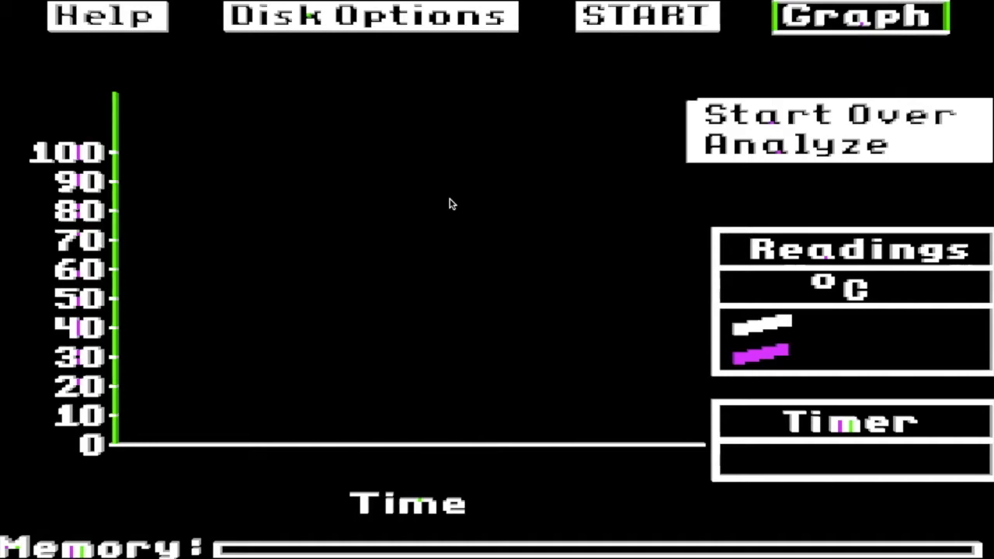
Start recording both thermistors, with white rising past 90 °C and magenta near 60 °C.
click(646, 16)
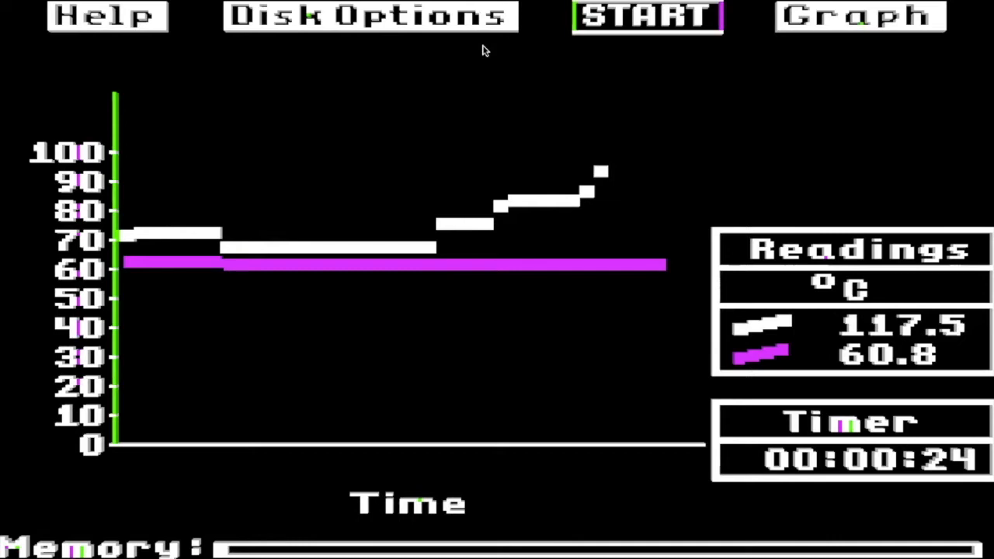
click(646, 17)
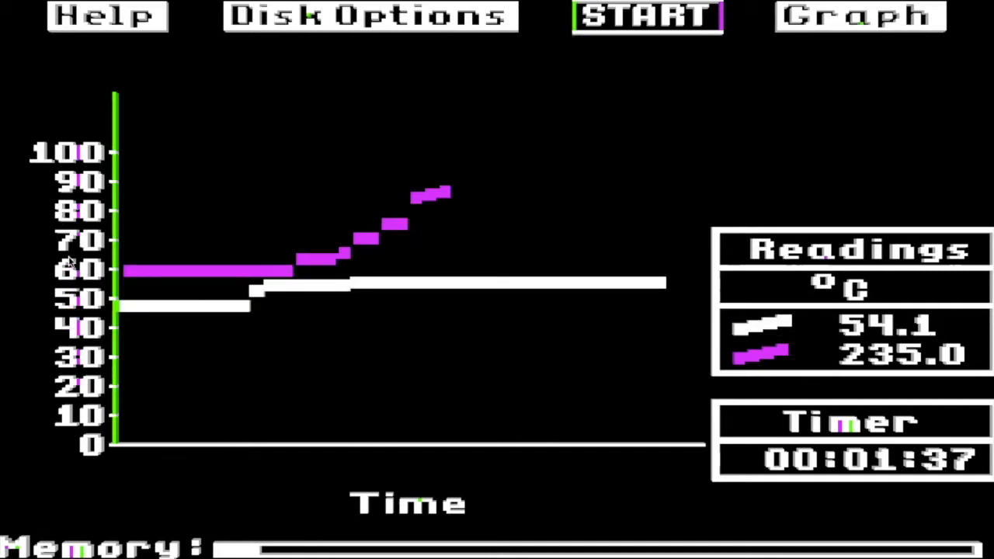
Let the run reach the 3:00 limit and dismiss the 'Time is up' message.
click(646, 17)
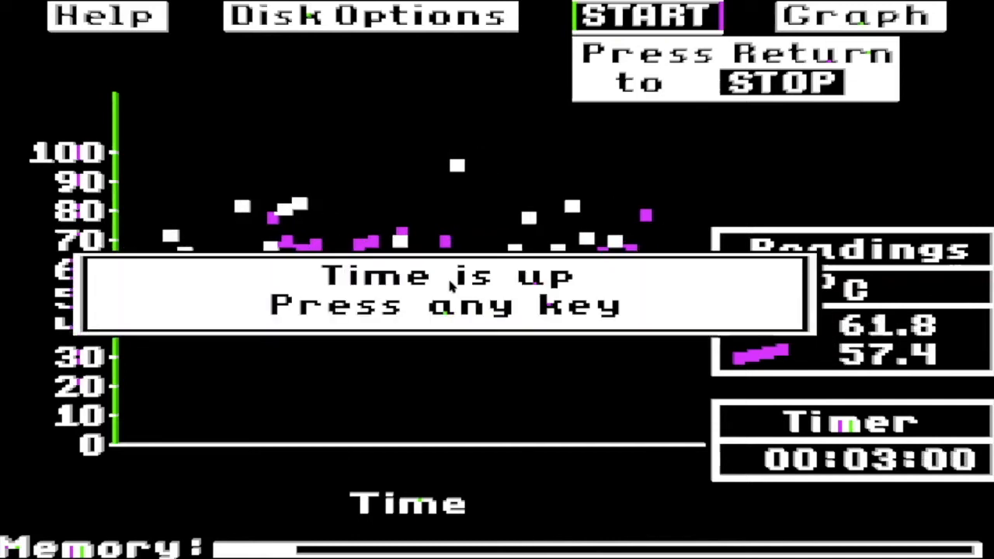
mouse_move(542, 312)
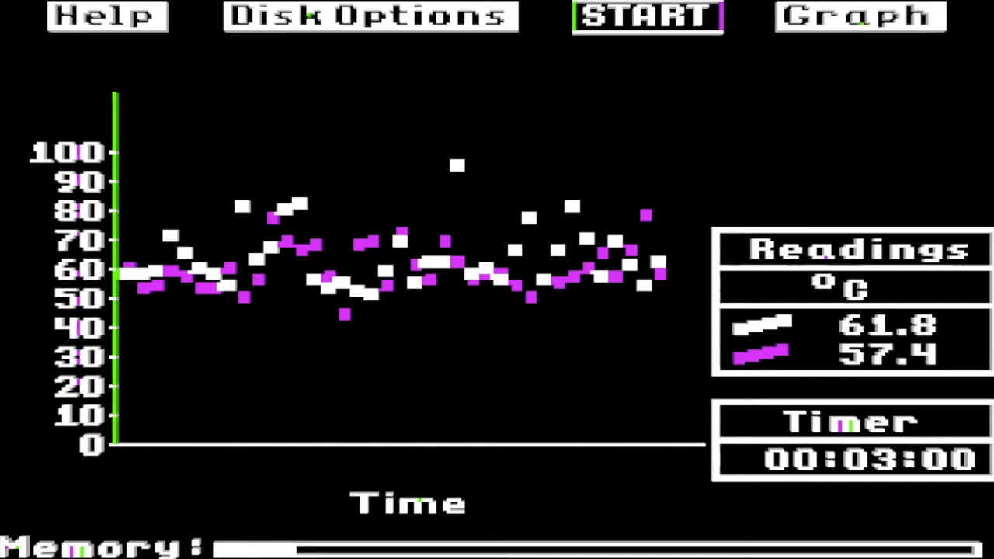
Choose Analyze, leave without saving, and bring up the analysis screen's Graph options.
click(860, 17)
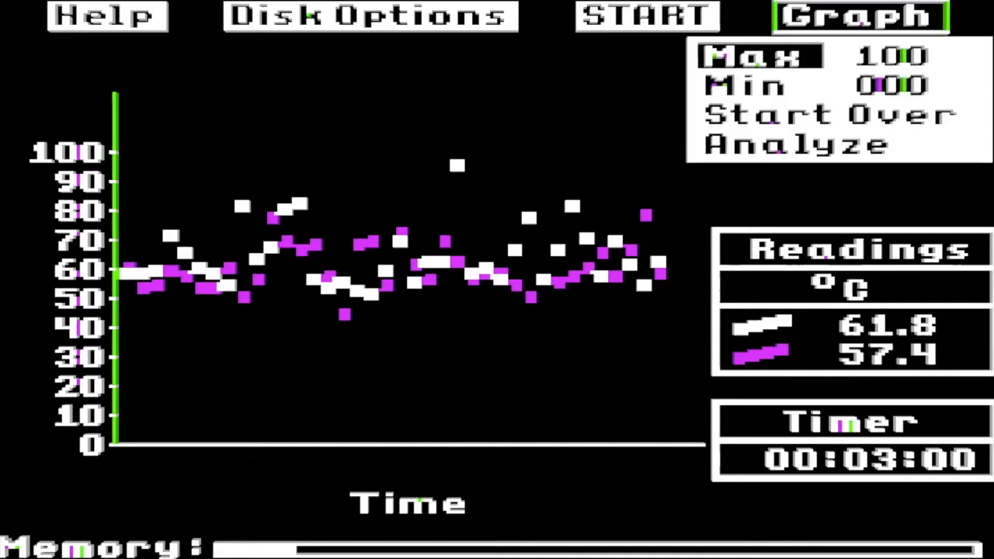
click(799, 144)
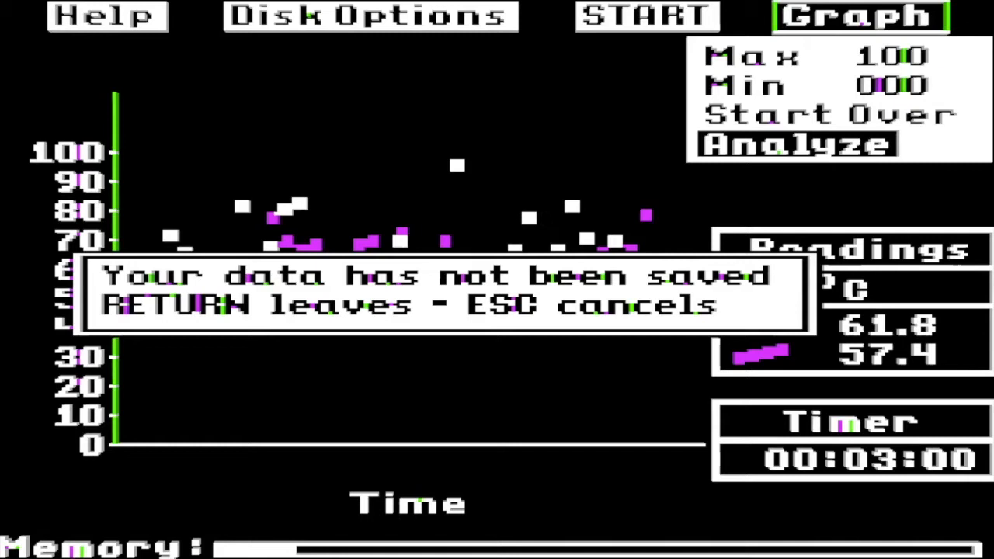
key(Return)
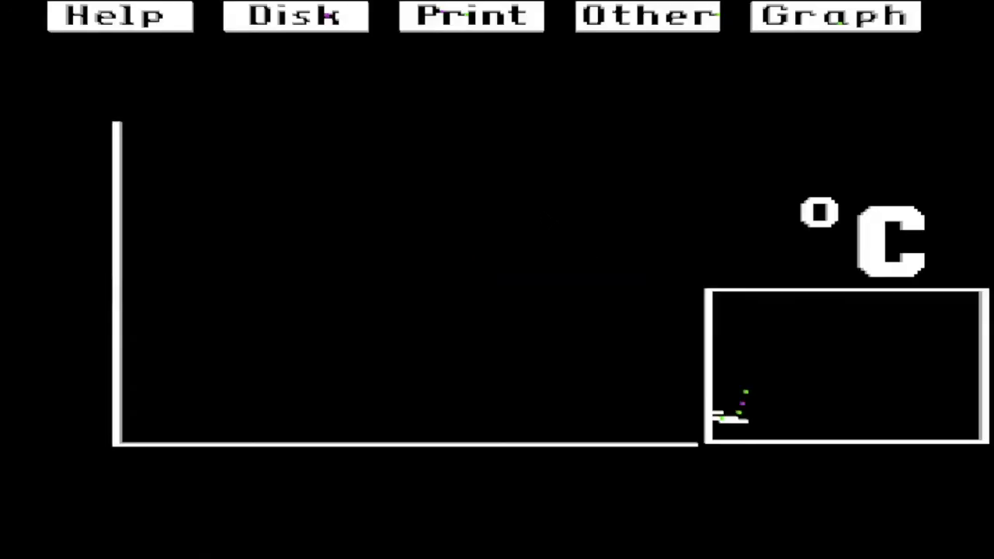
click(834, 15)
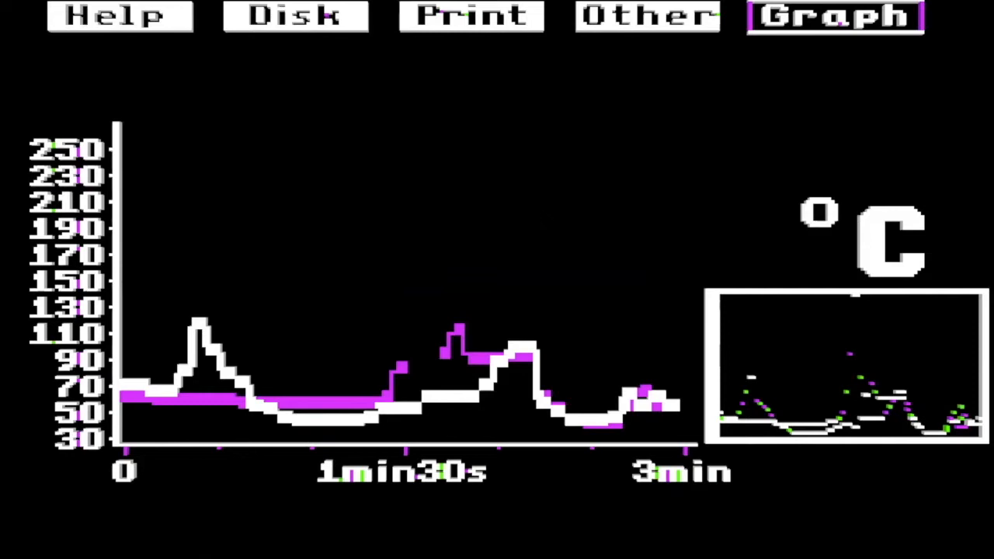
mouse_move(586, 205)
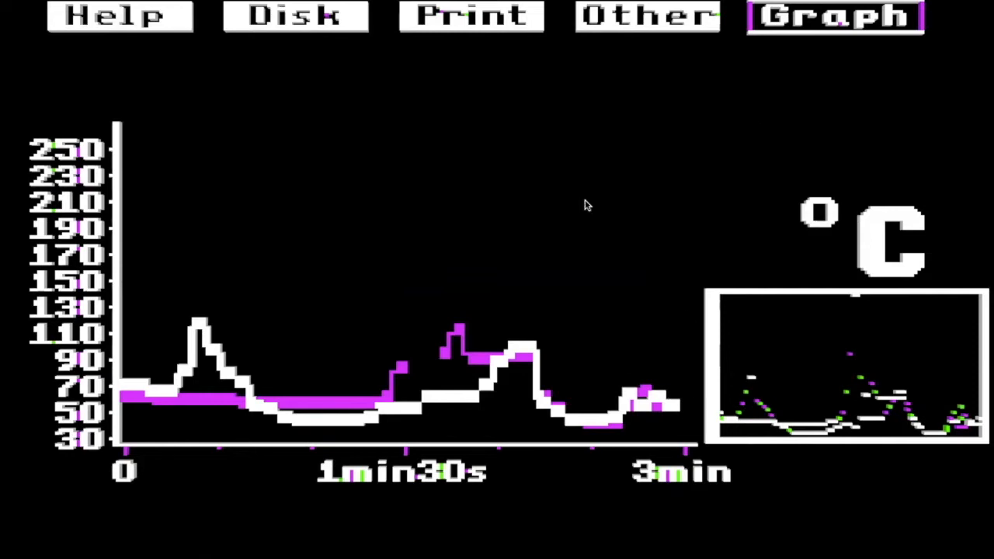
click(834, 15)
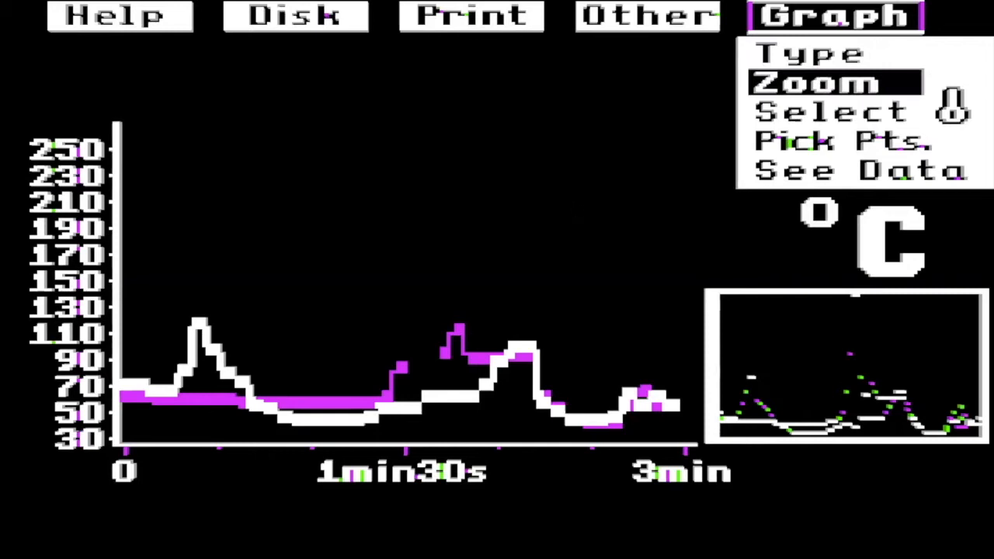
Set the zoom corner and size to frame 45 s–2 min 15 s at about 40–120 °C.
click(813, 83)
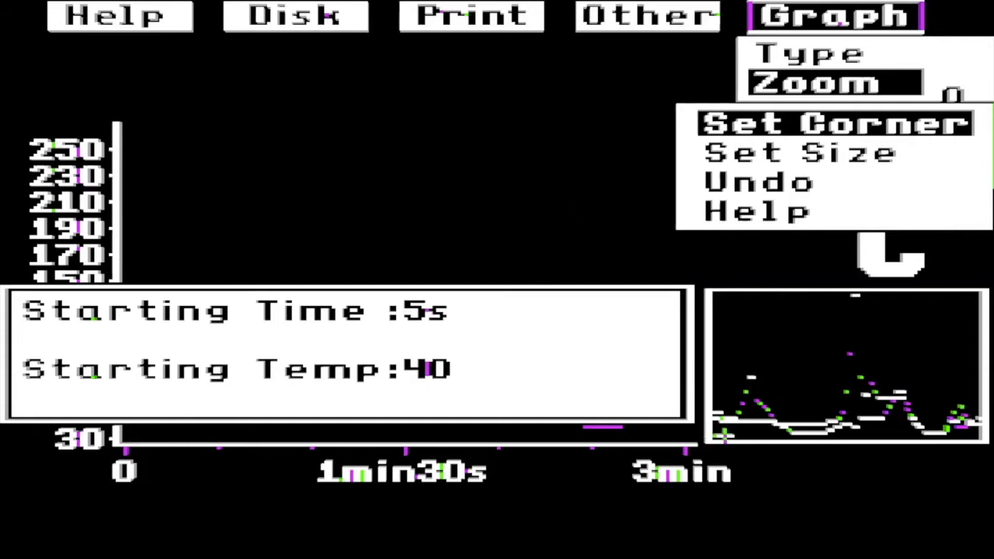
text(15)
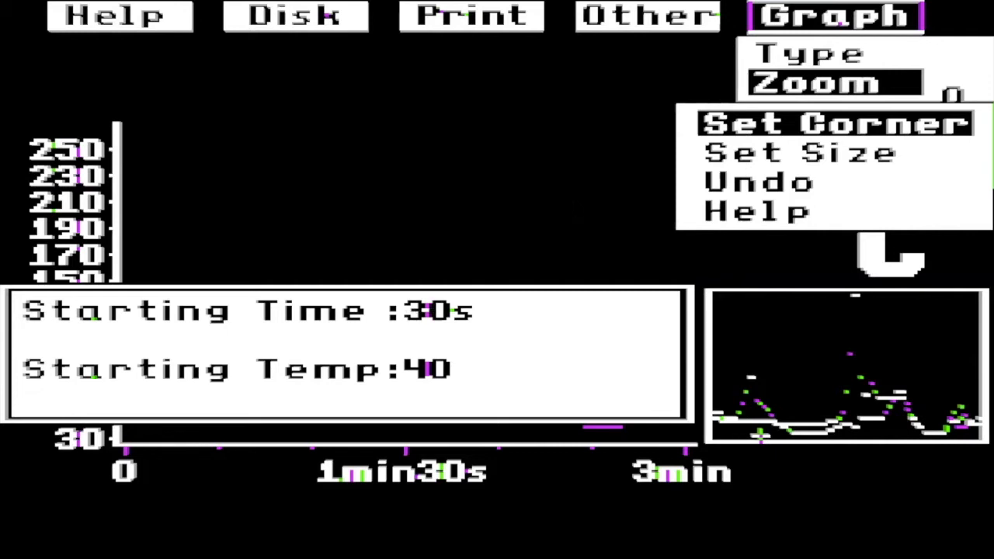
text(45)
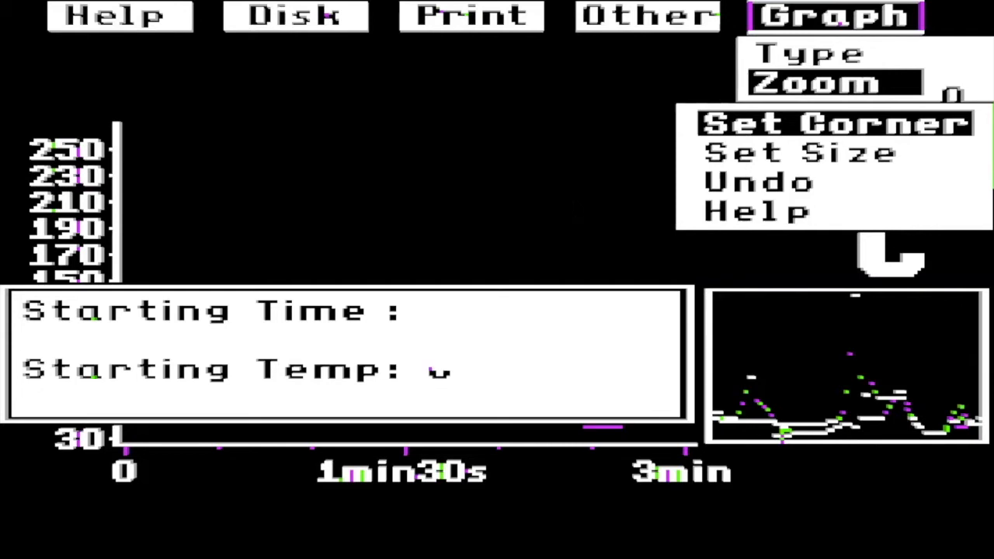
click(799, 152)
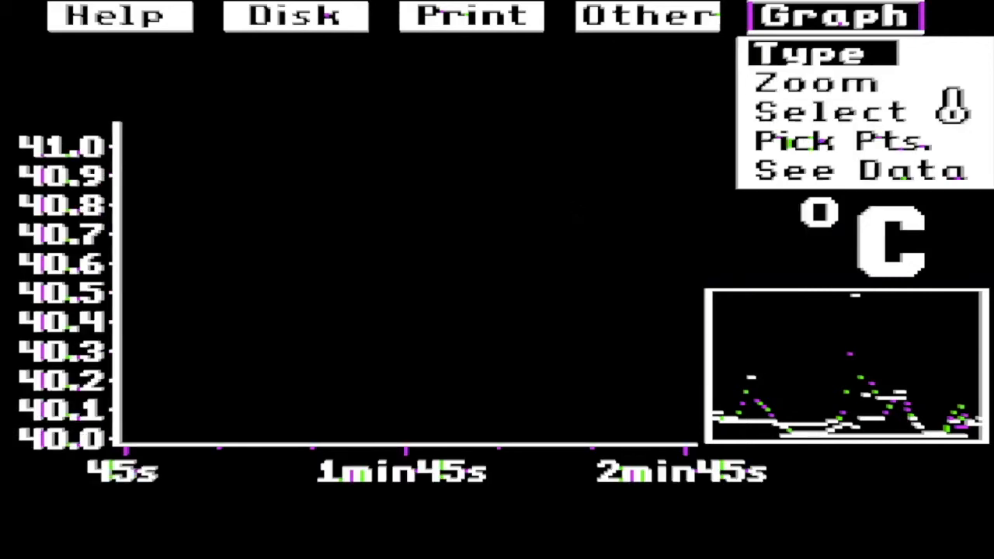
click(816, 83)
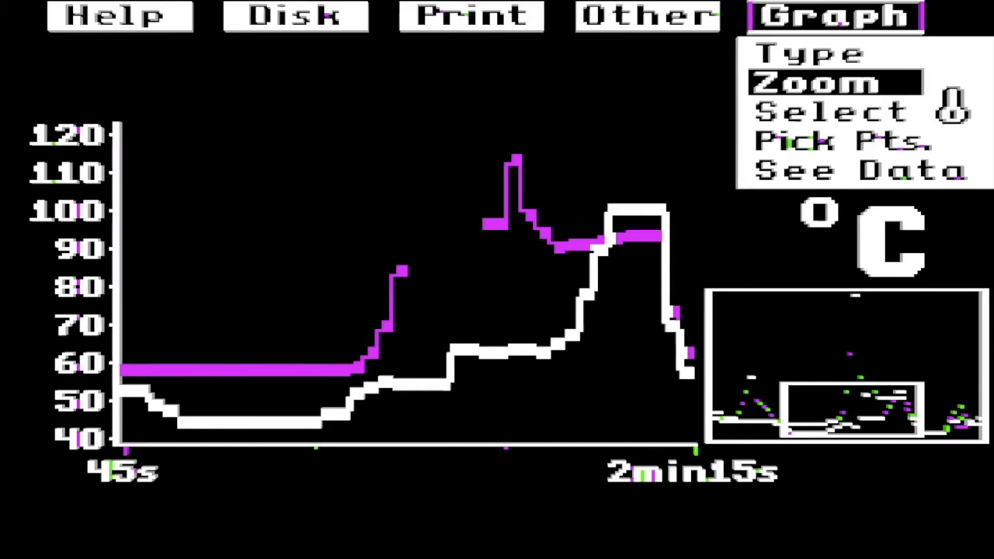
click(831, 111)
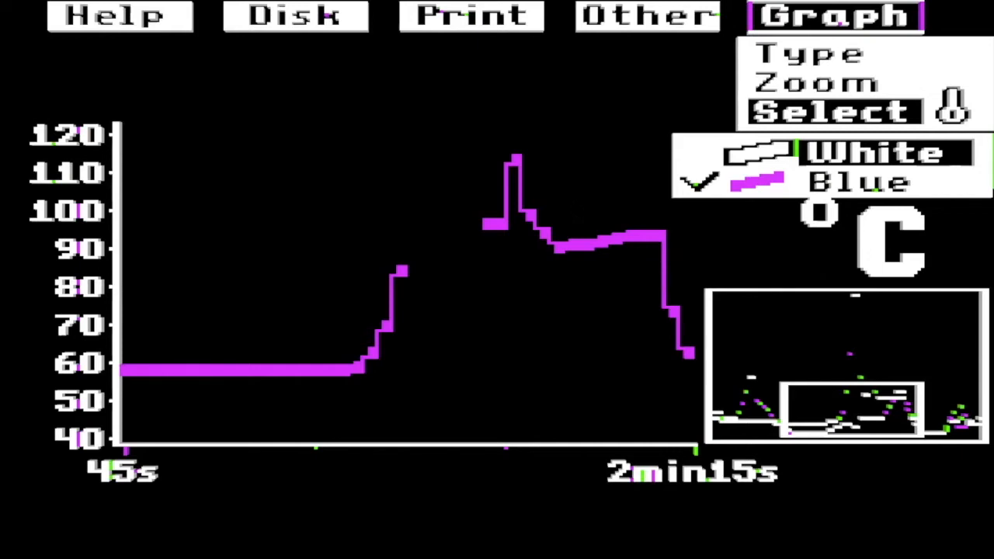
click(811, 111)
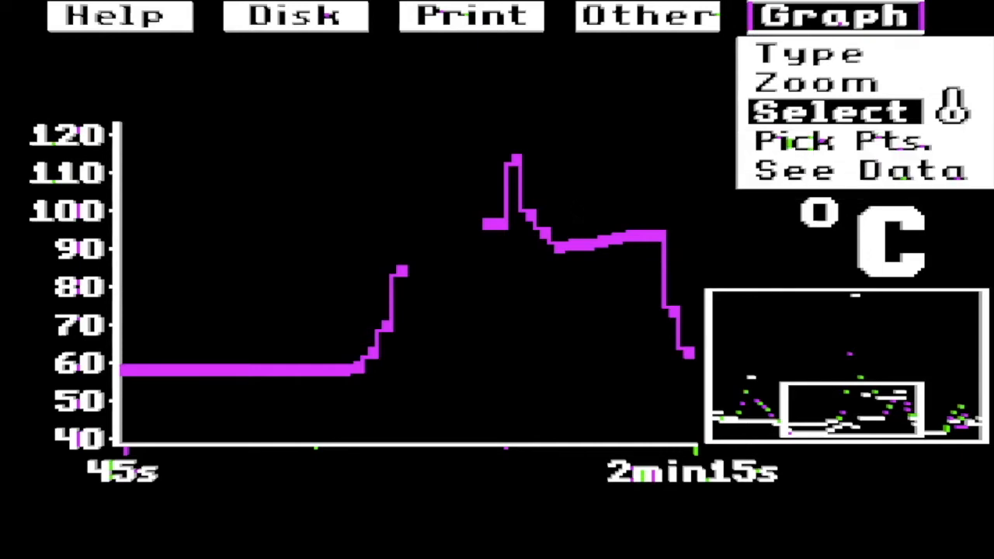
click(839, 141)
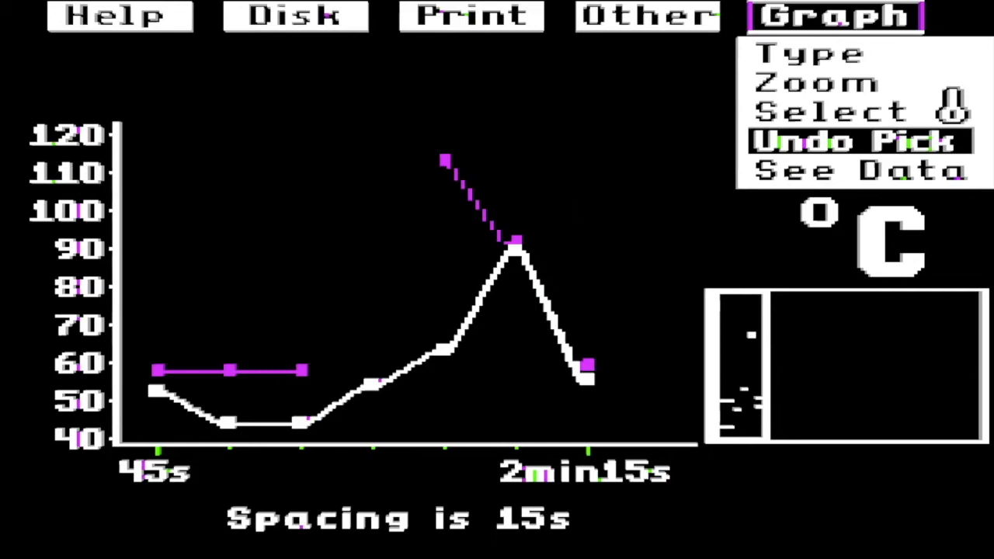
click(861, 141)
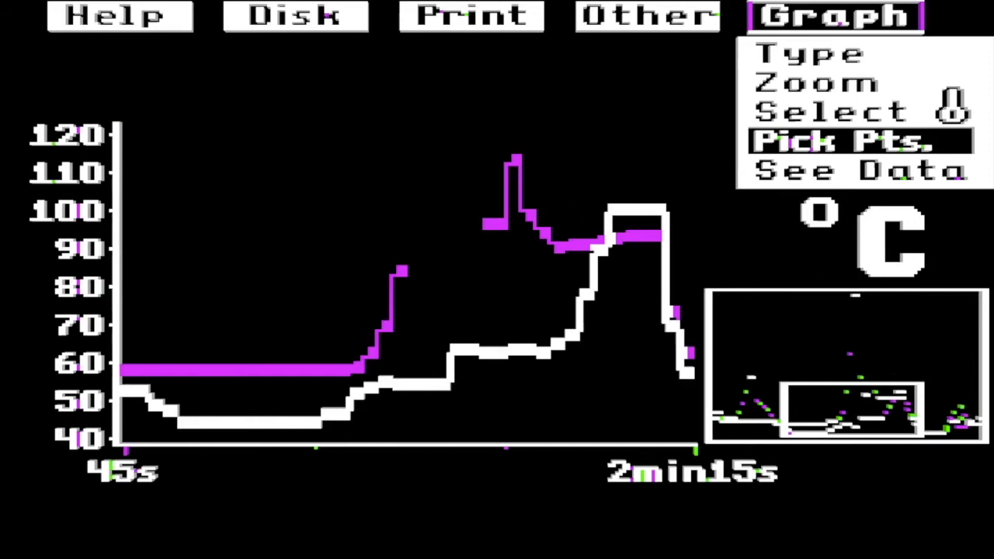
Use Pick Pts. on the trace to read 69.8 °C at 1 min 25 s.
click(120, 353)
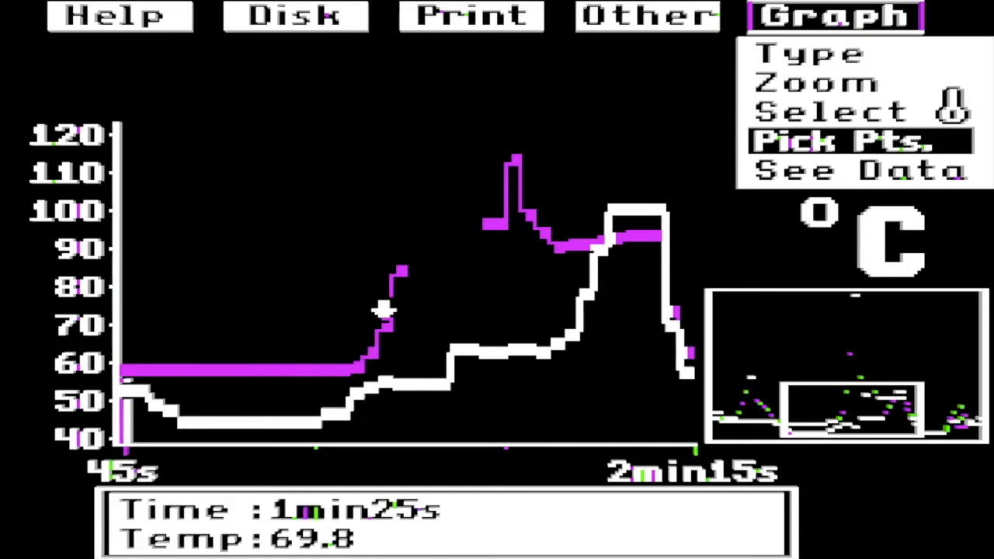
mouse_move(399, 254)
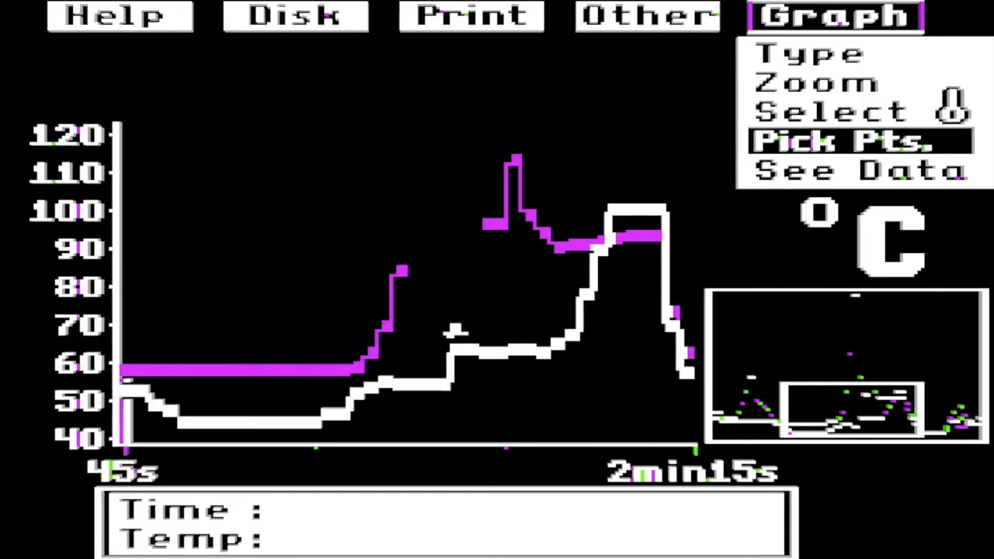
click(528, 198)
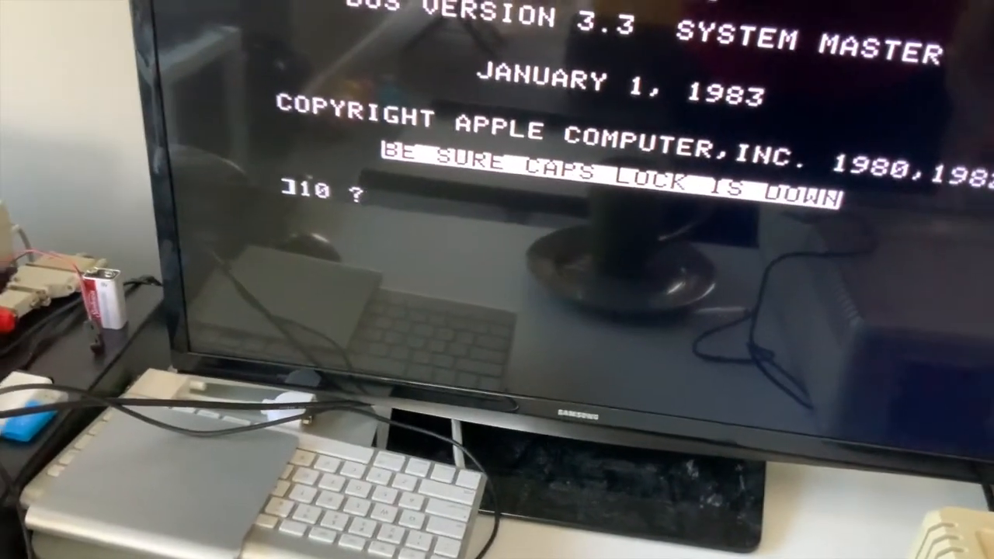
Enter the program line 10 ?PDL(0):GOTO10 and RUN it.
text(PDL(0):GOTO10)
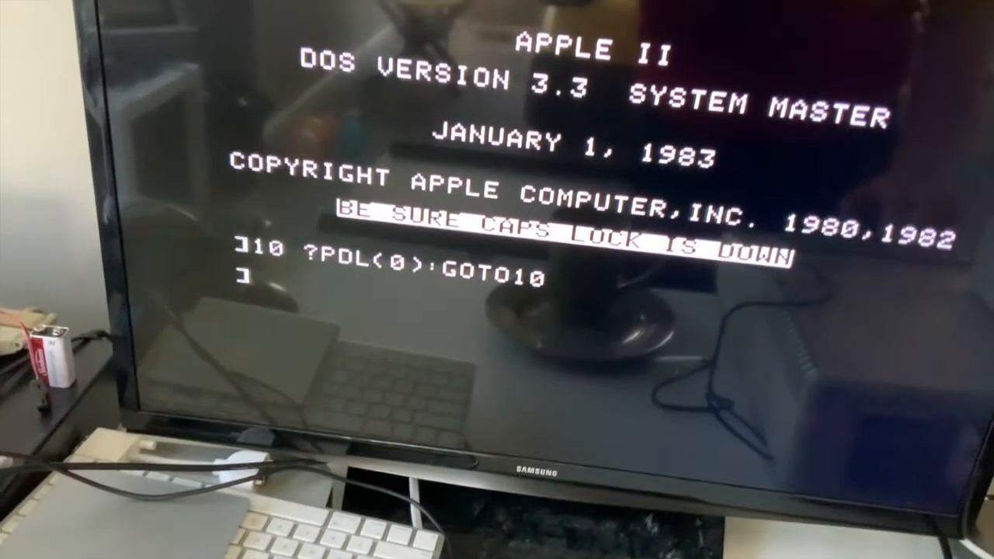
text(RUN)
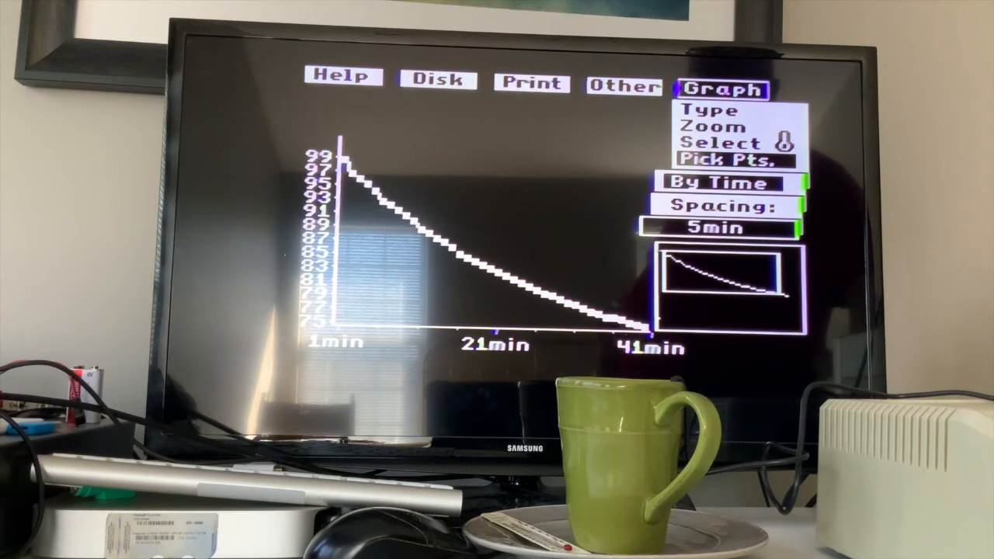
Try 5-minute time sampling, undo it, then pick points at 11 min (88.6 °C) and 21 min (82.5 °C).
click(715, 160)
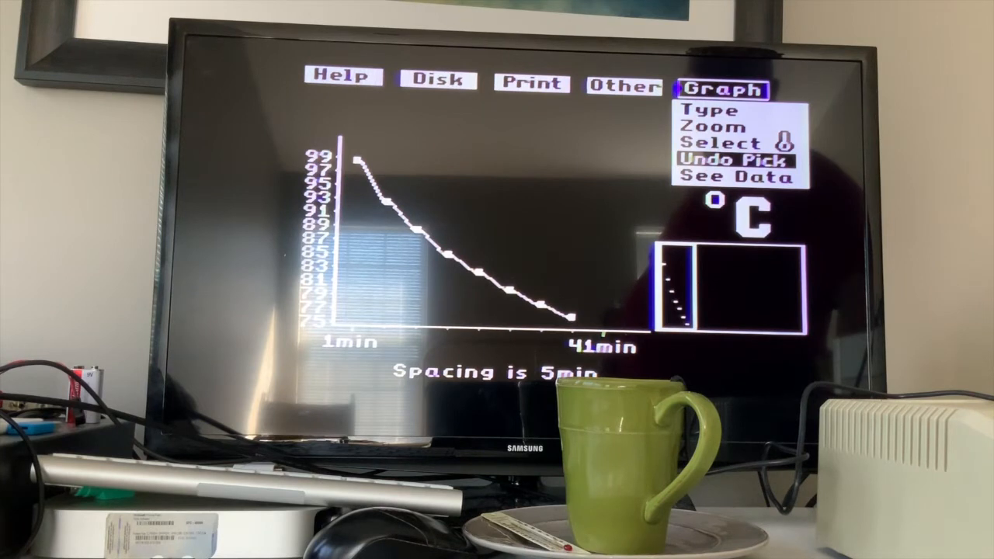
click(737, 177)
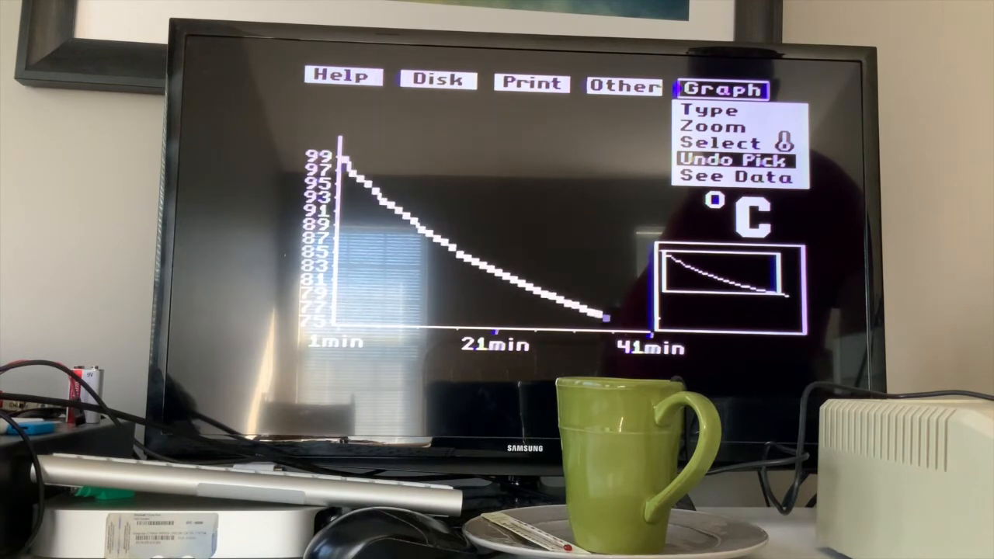
click(736, 160)
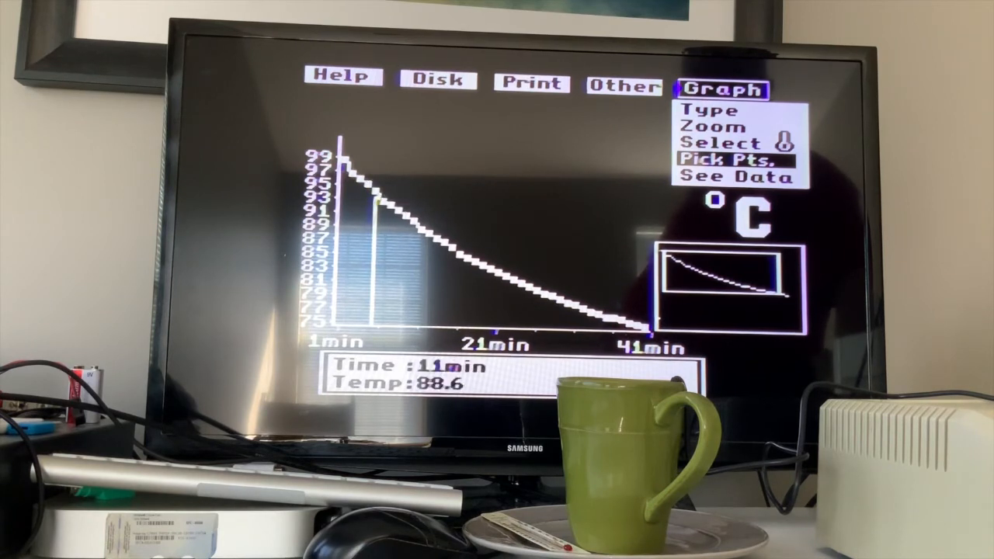
click(451, 237)
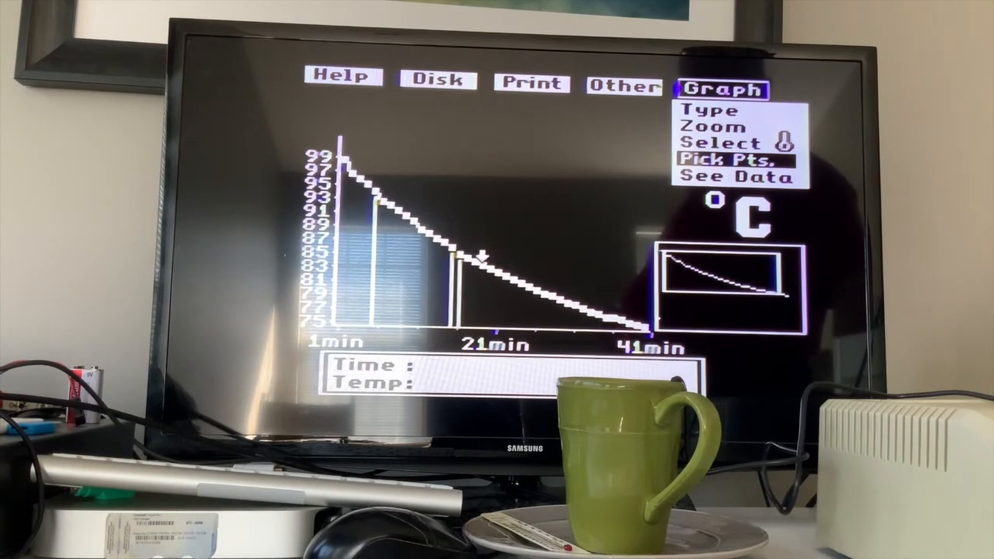
click(456, 255)
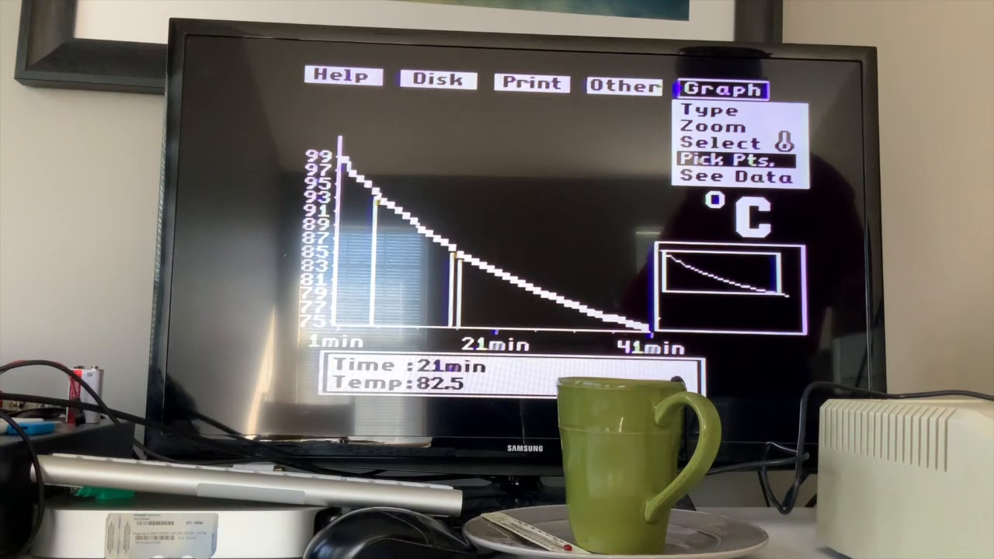